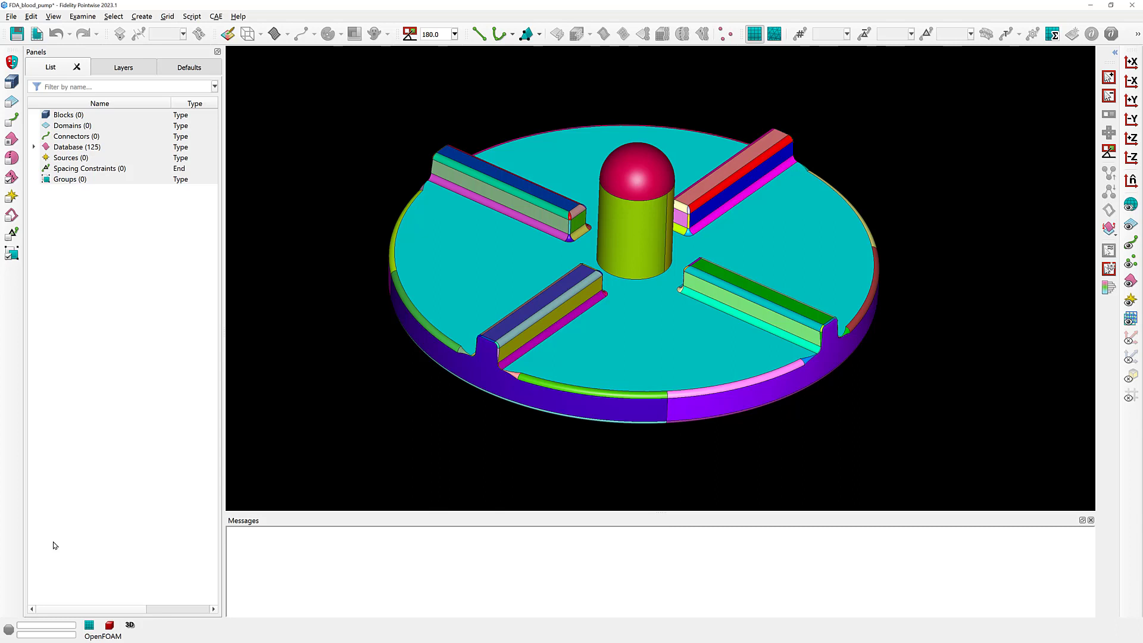
mouse_move(990, 205)
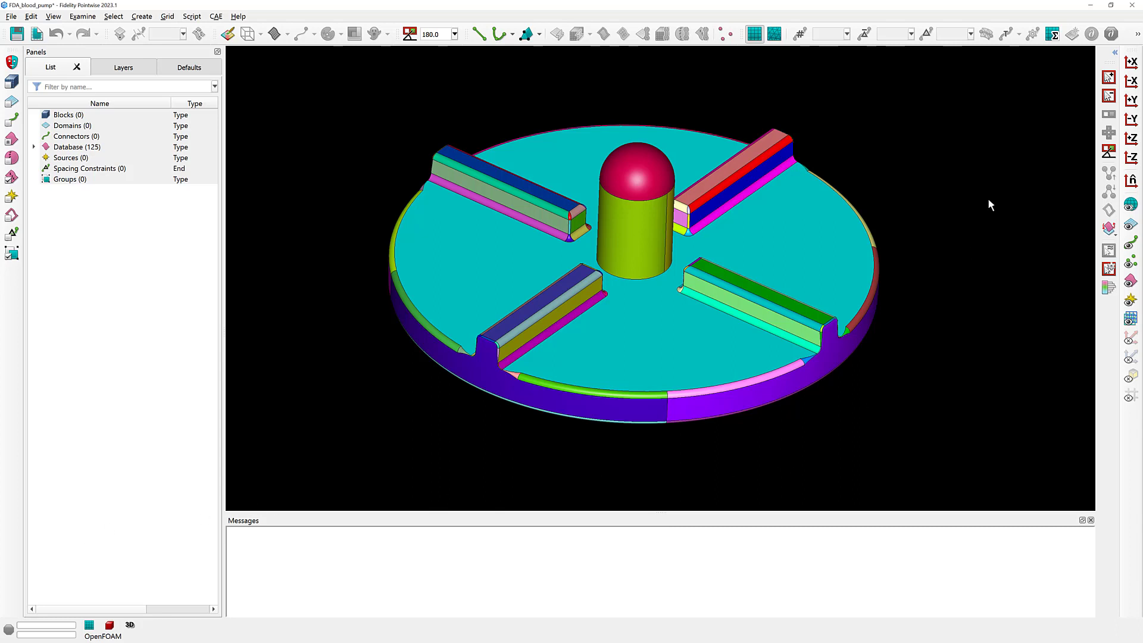
mouse_move(1114, 65)
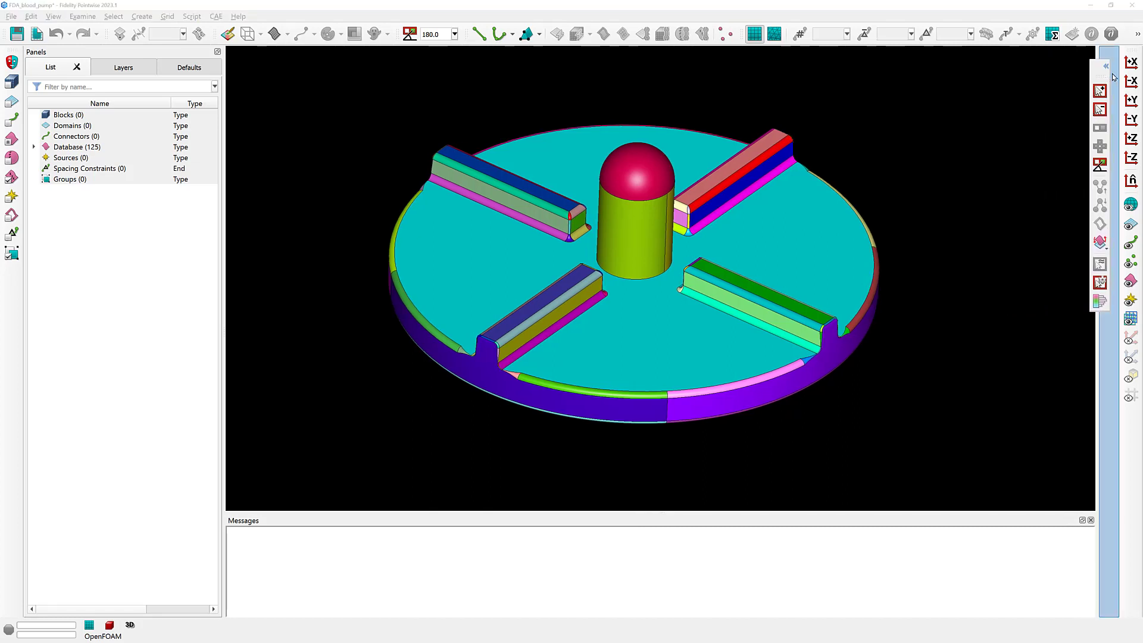
Open the Select Similar settings panel and its Select Similar Histogram options.
left_click(1106, 66)
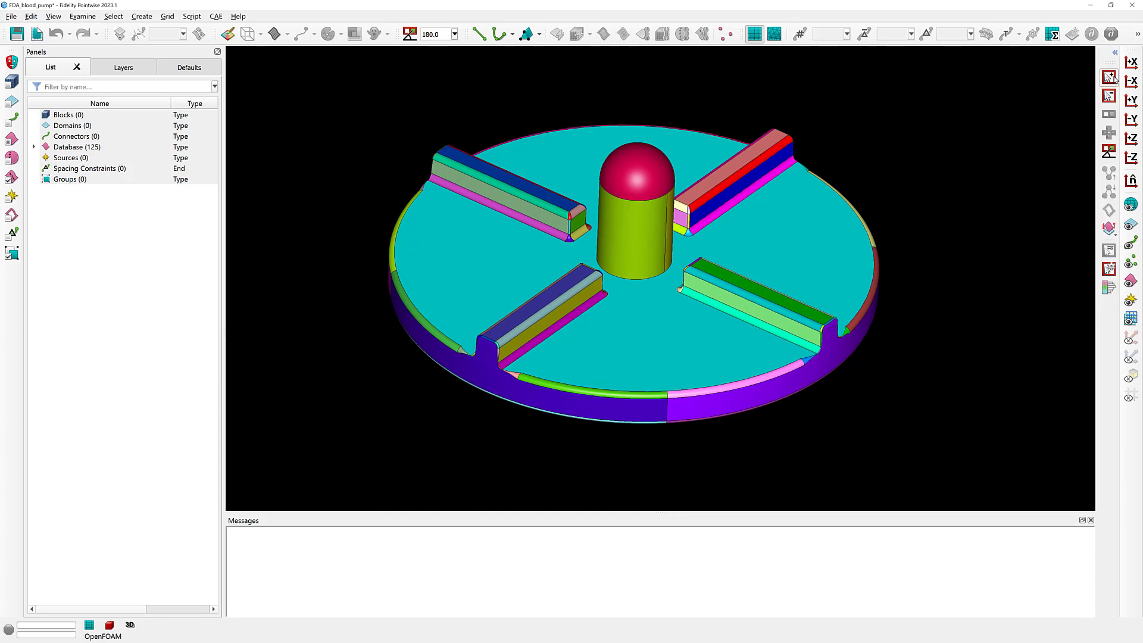
mouse_move(1108, 77)
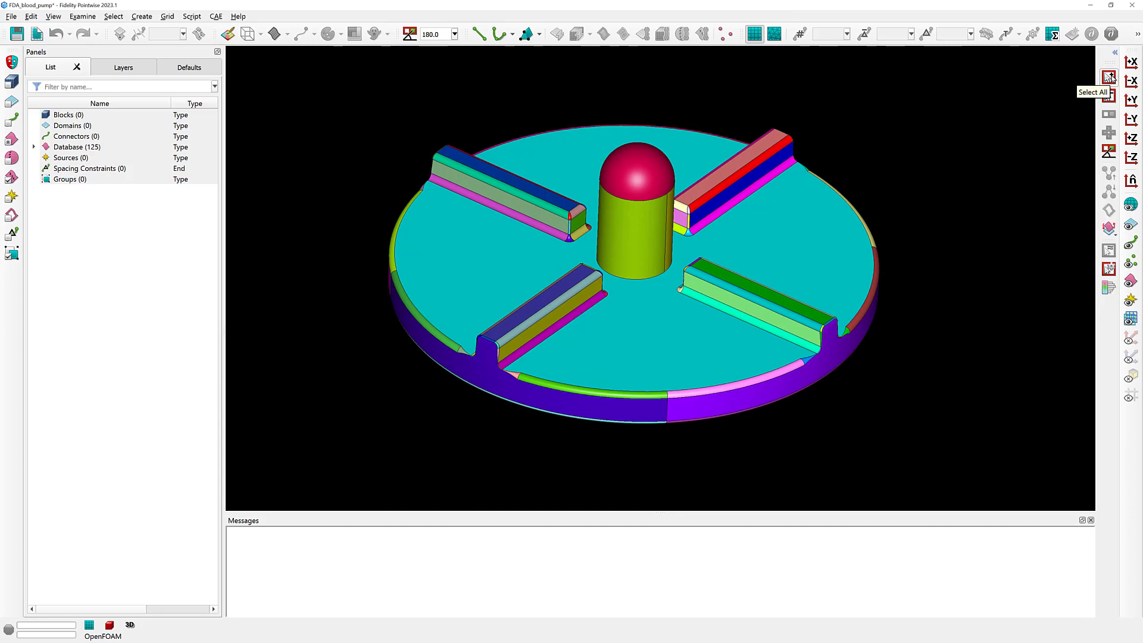
mouse_move(1107, 93)
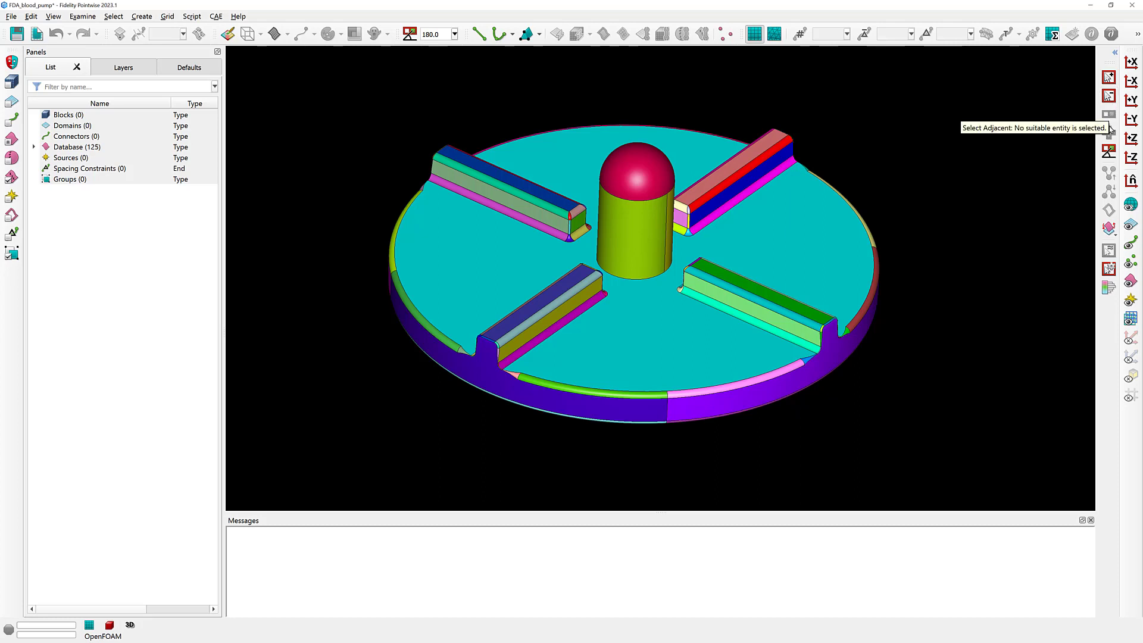
mouse_move(1108, 150)
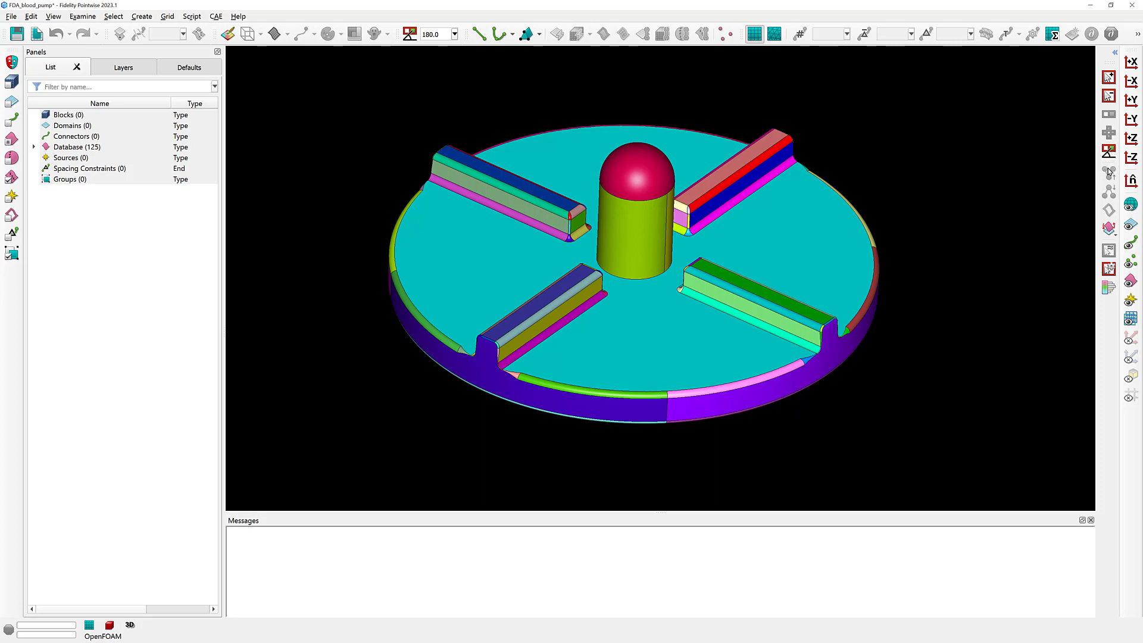
mouse_move(1108, 173)
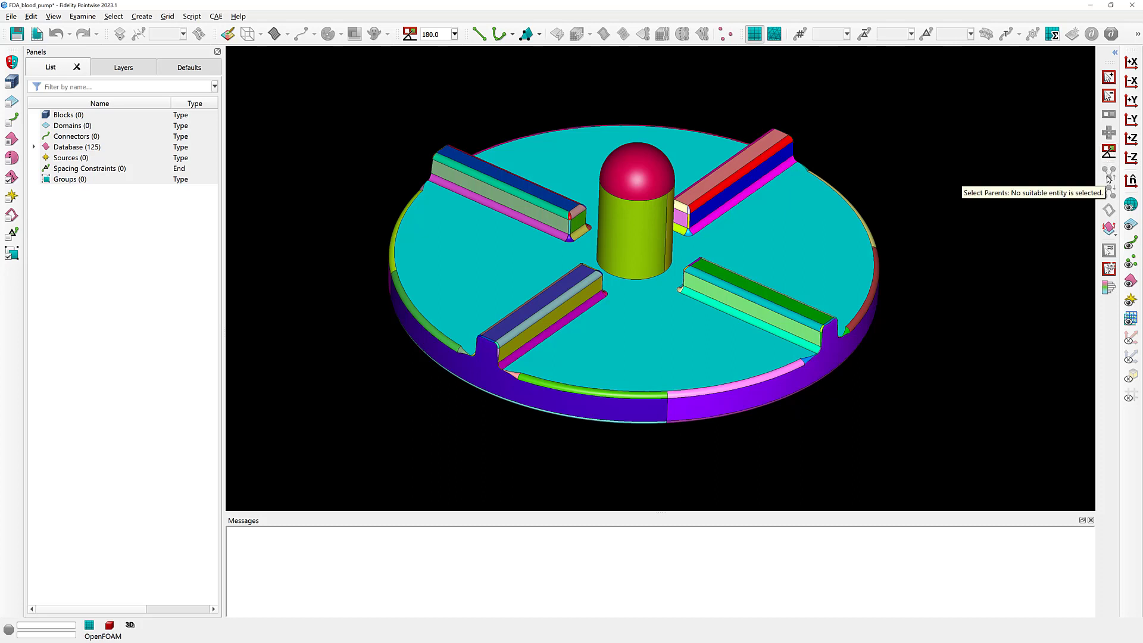
mouse_move(1108, 191)
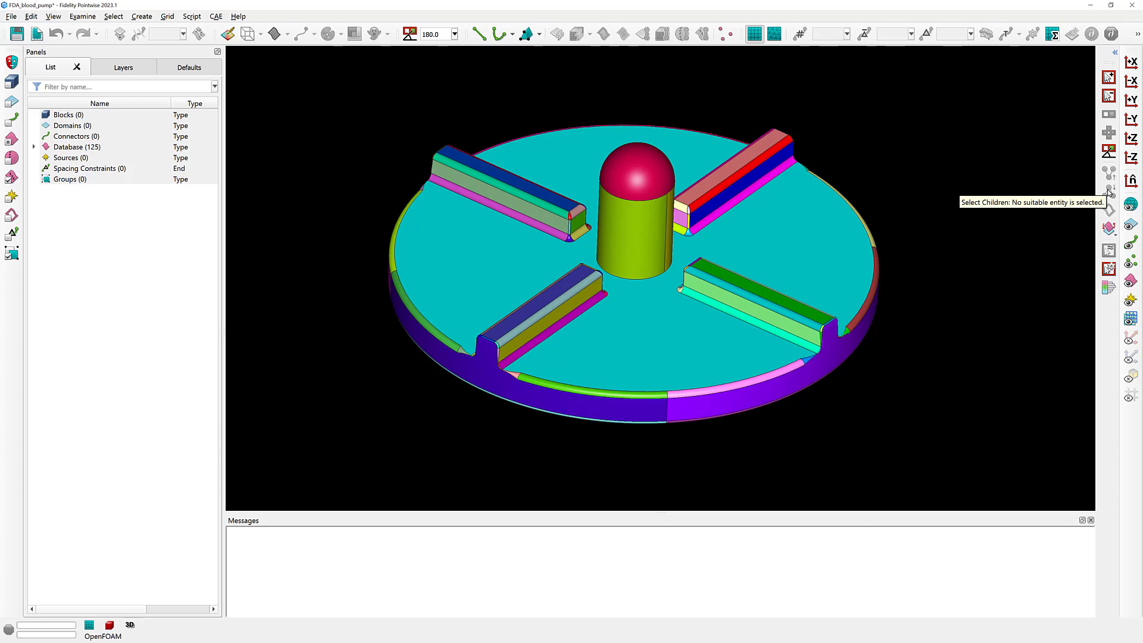
mouse_move(1107, 211)
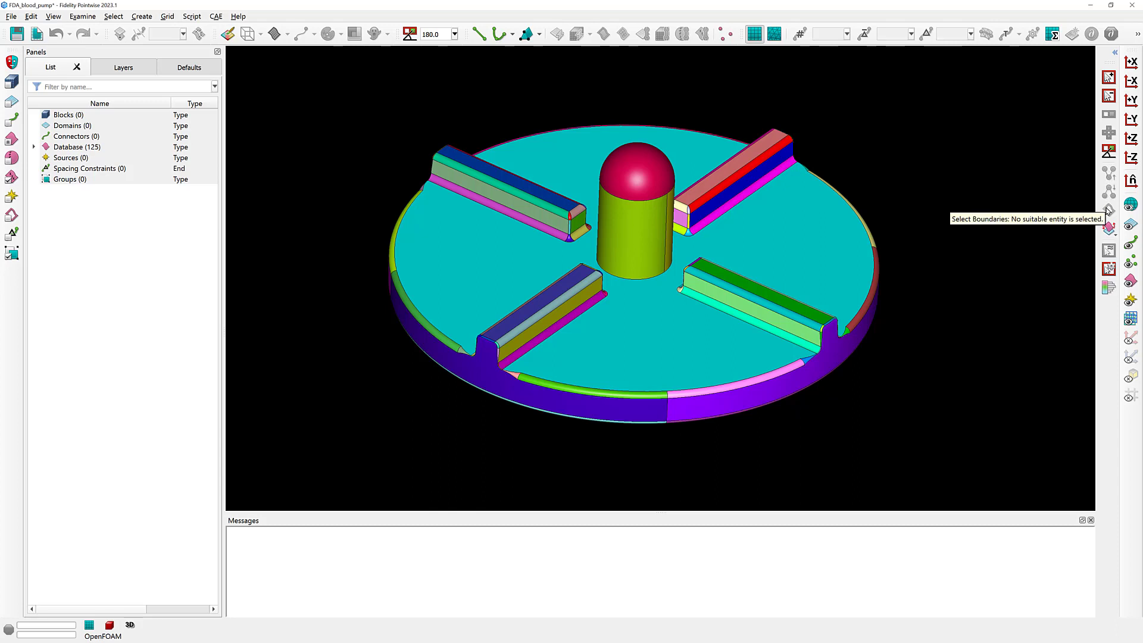
mouse_move(1109, 228)
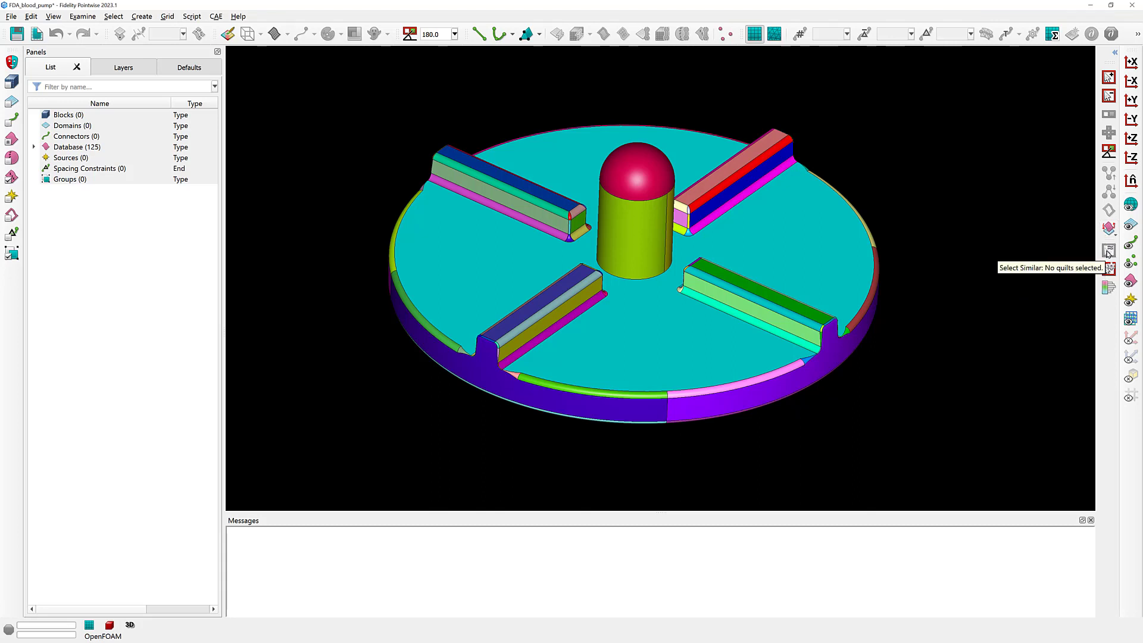
mouse_move(1108, 268)
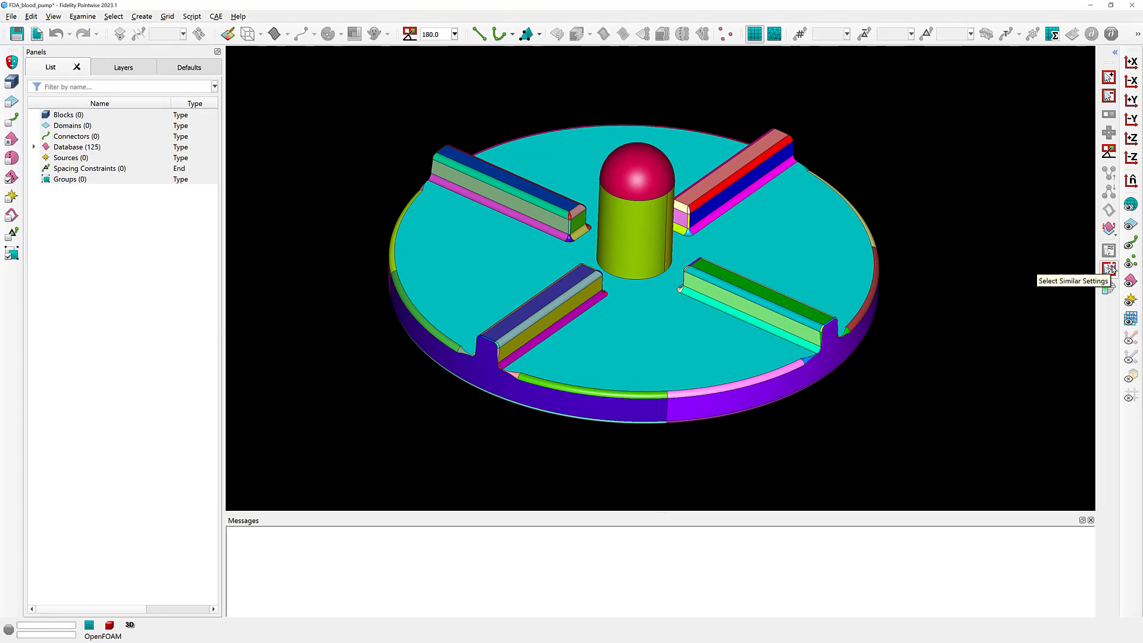
mouse_move(1109, 286)
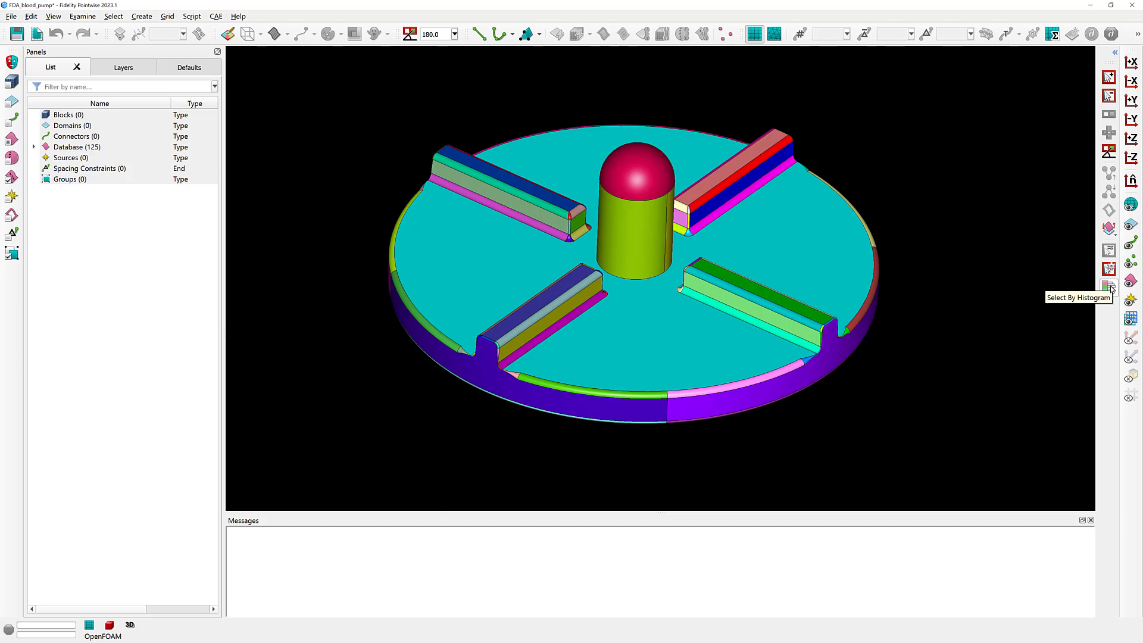
mouse_move(1114, 284)
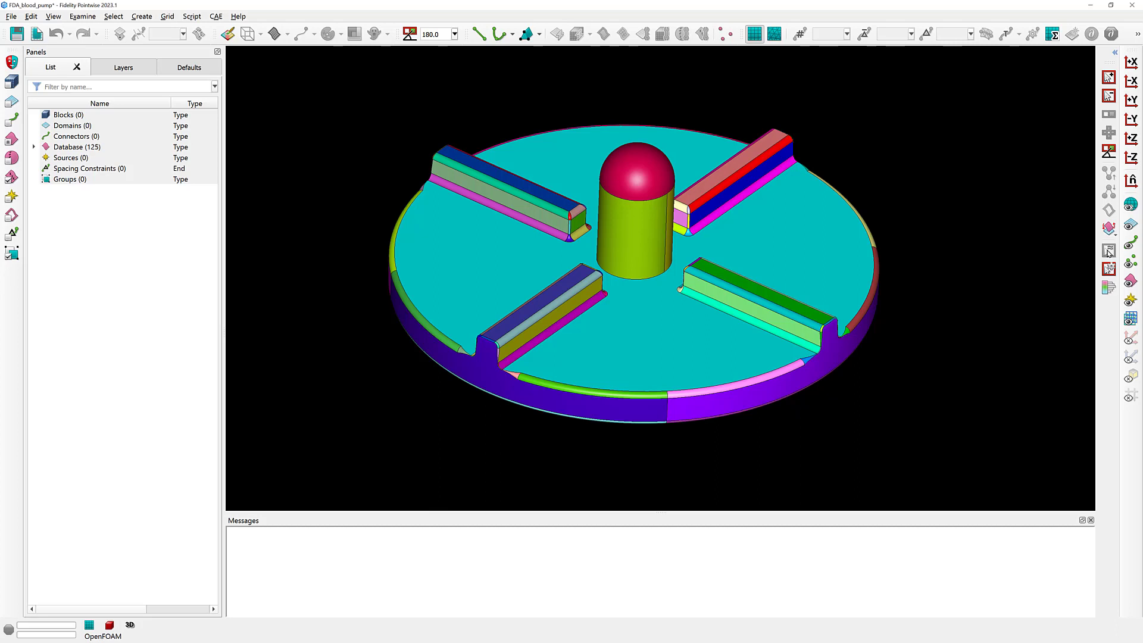
left_click(1108, 269)
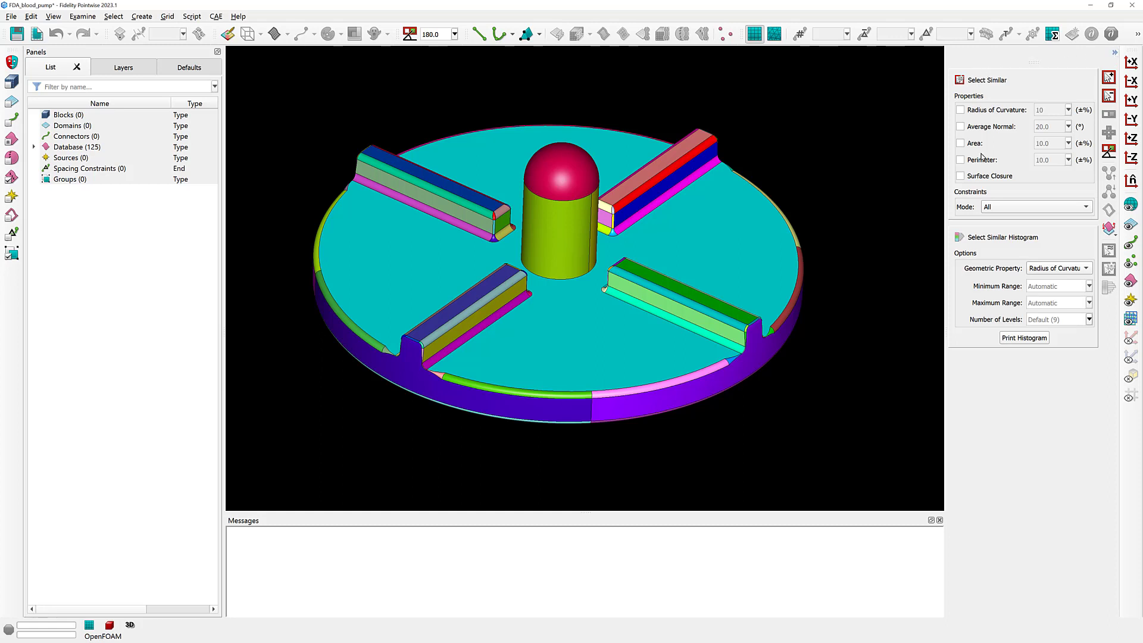
mouse_move(973, 255)
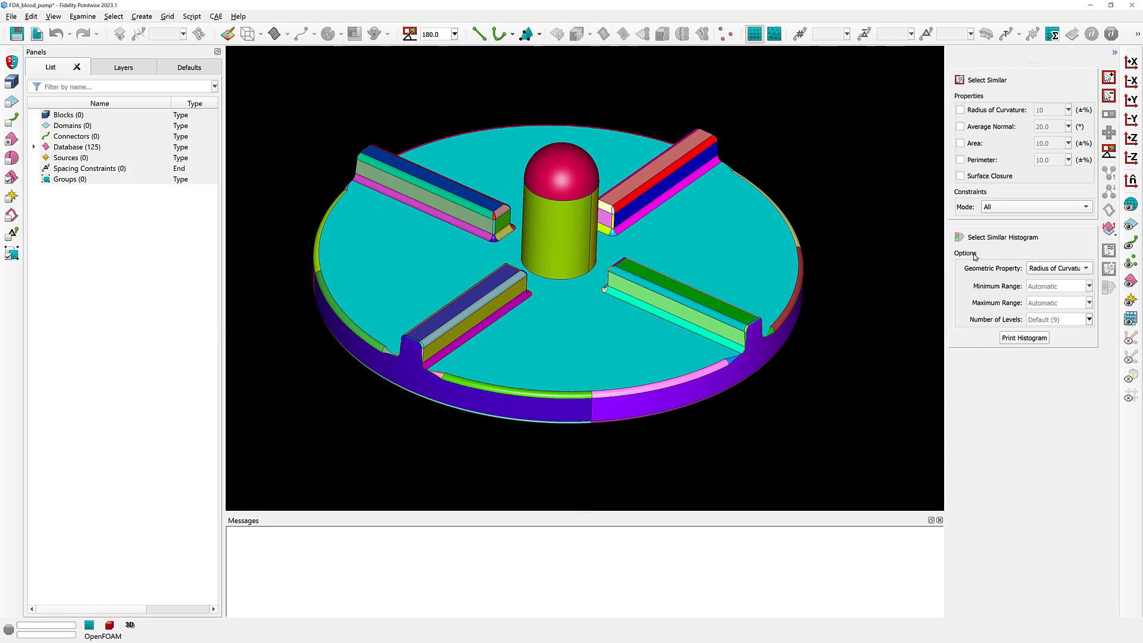
mouse_move(1045, 242)
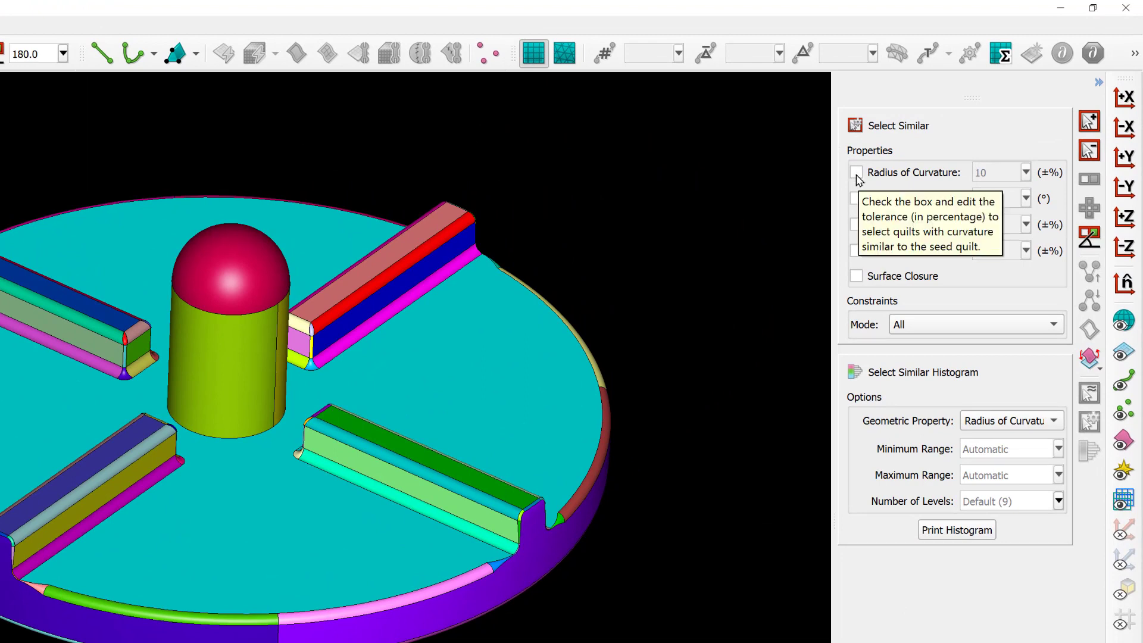
Cycle through Radius of Curvature, Average Normal, Area and Perimeter, leaving only Surface Closure enabled.
left_click(856, 172)
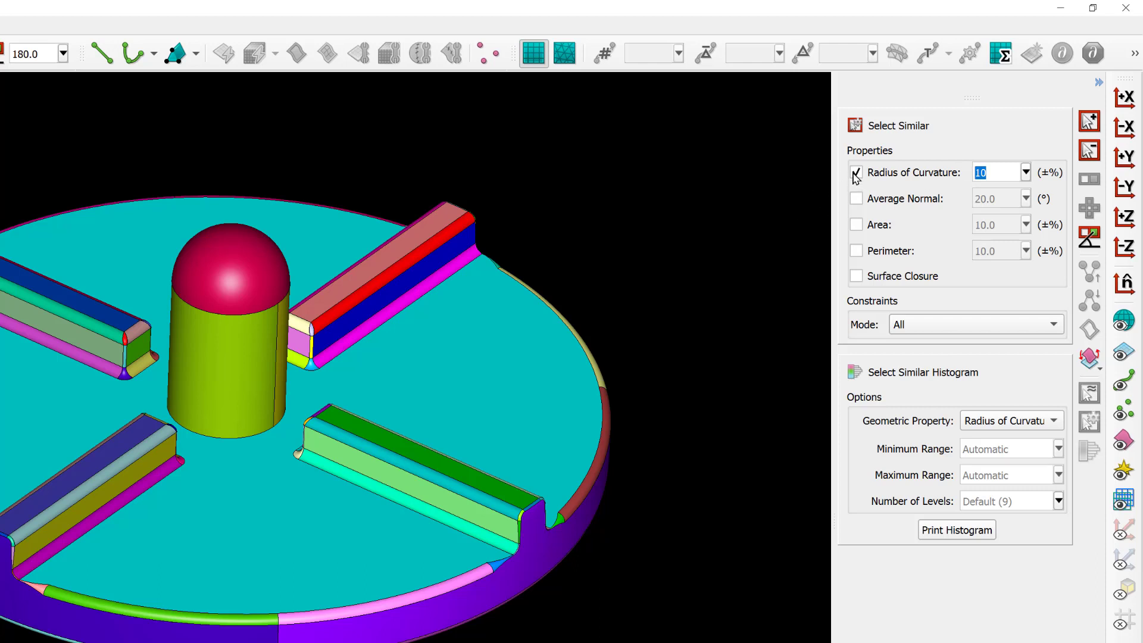
left_click(856, 198)
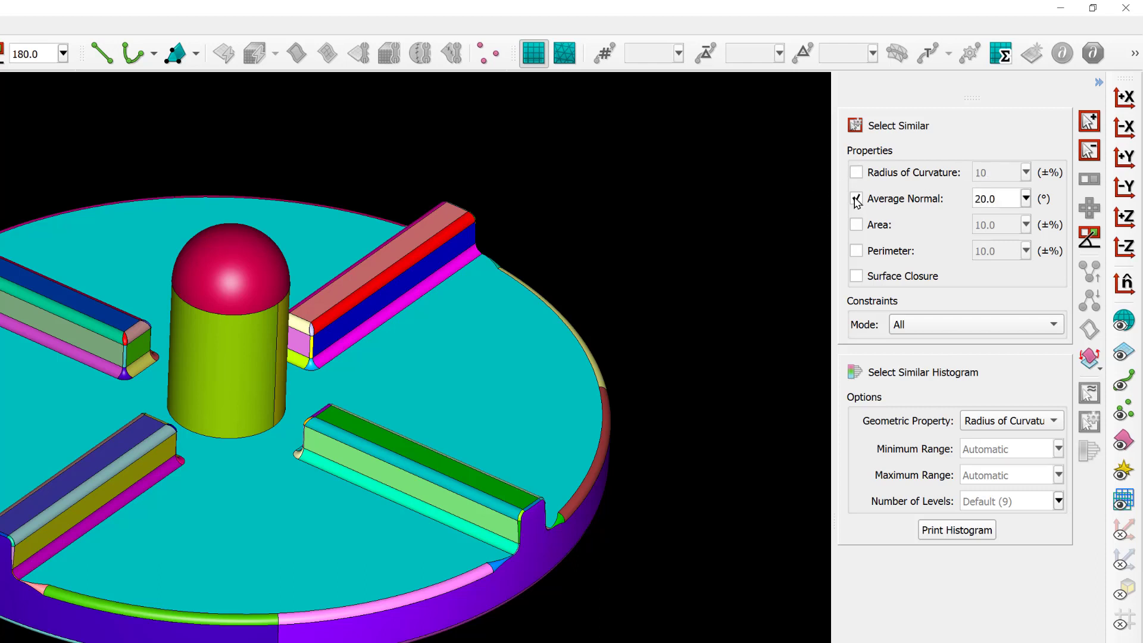
left_click(856, 199)
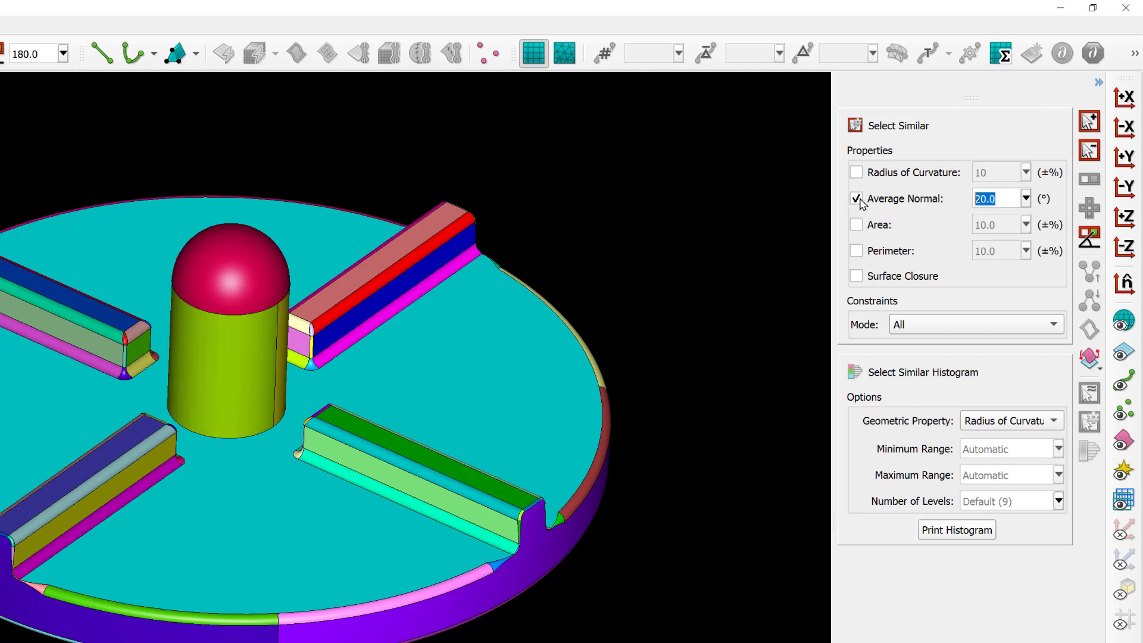
left_click(856, 224)
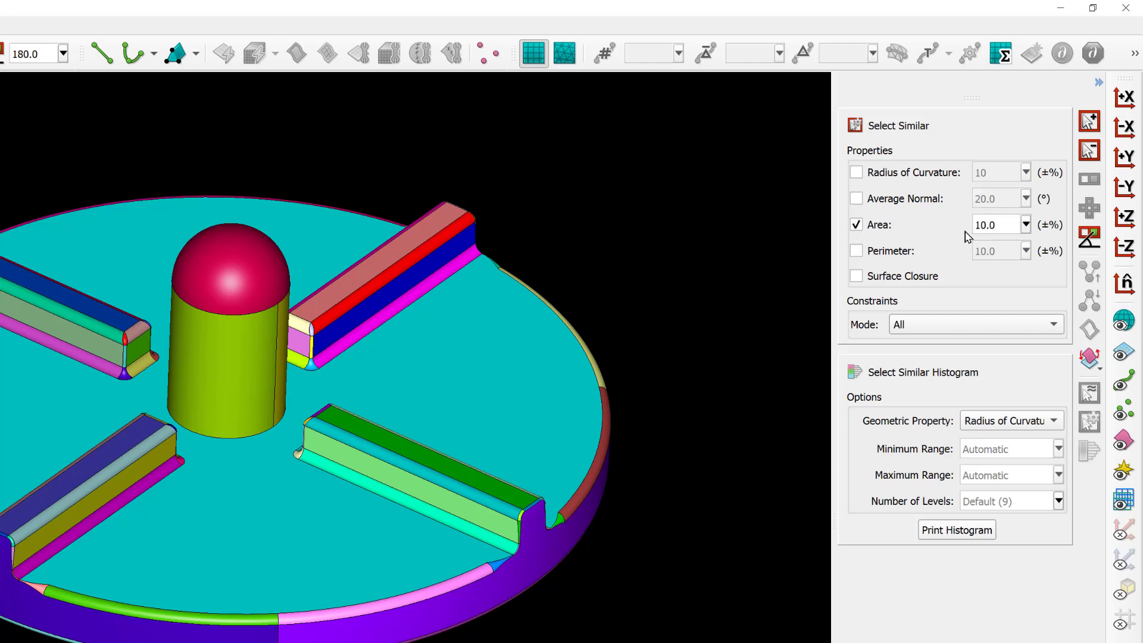
triple_click(993, 224)
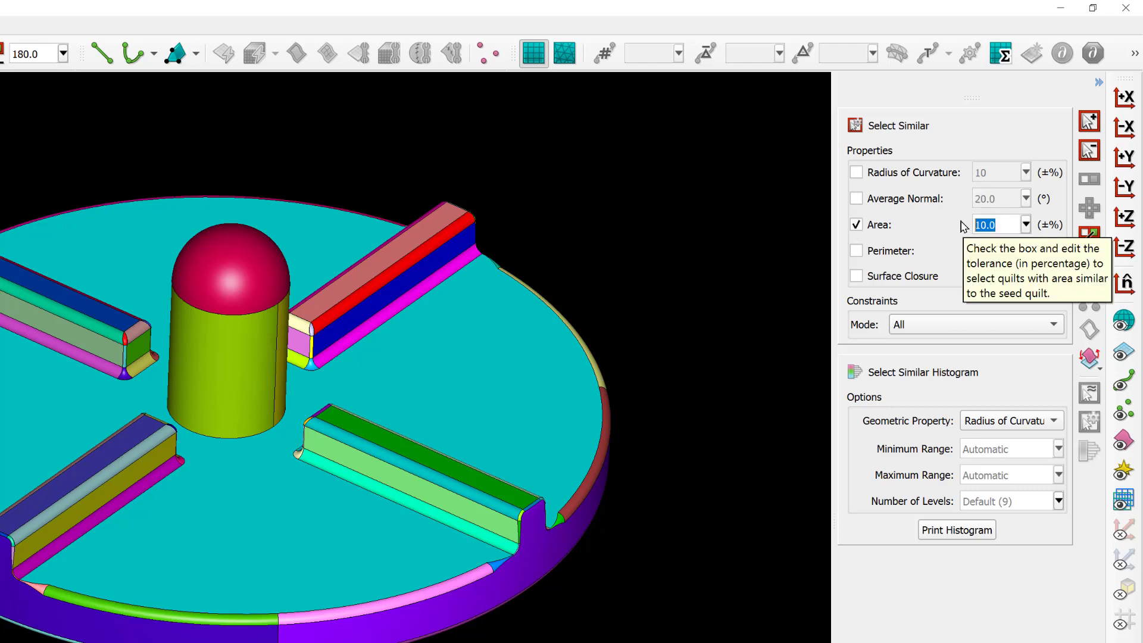
mouse_move(947, 227)
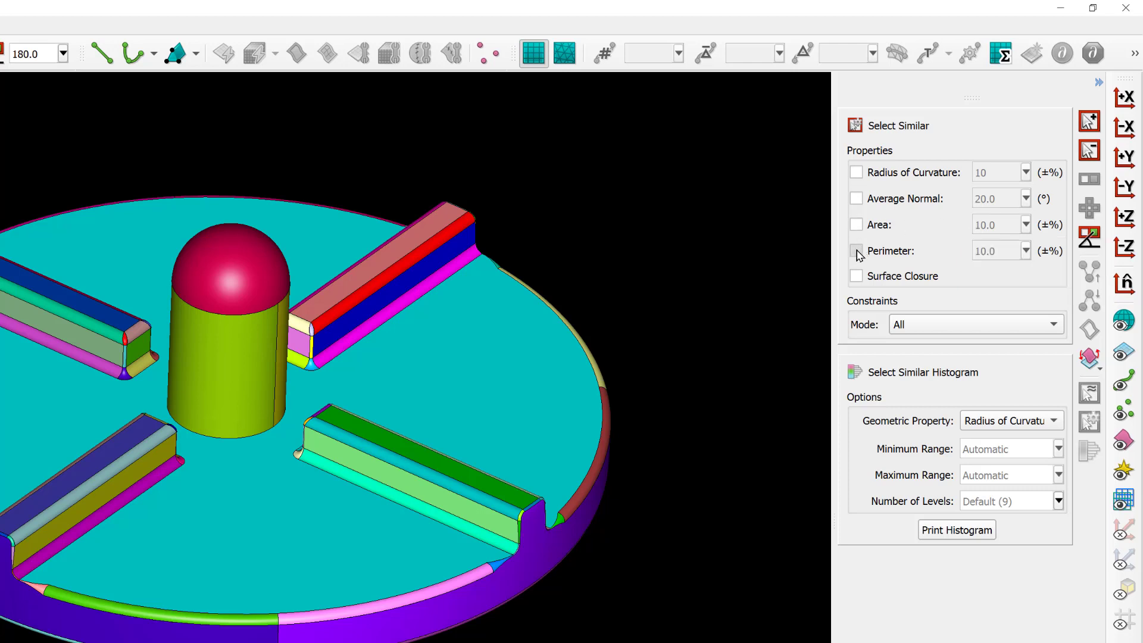
left_click(856, 251)
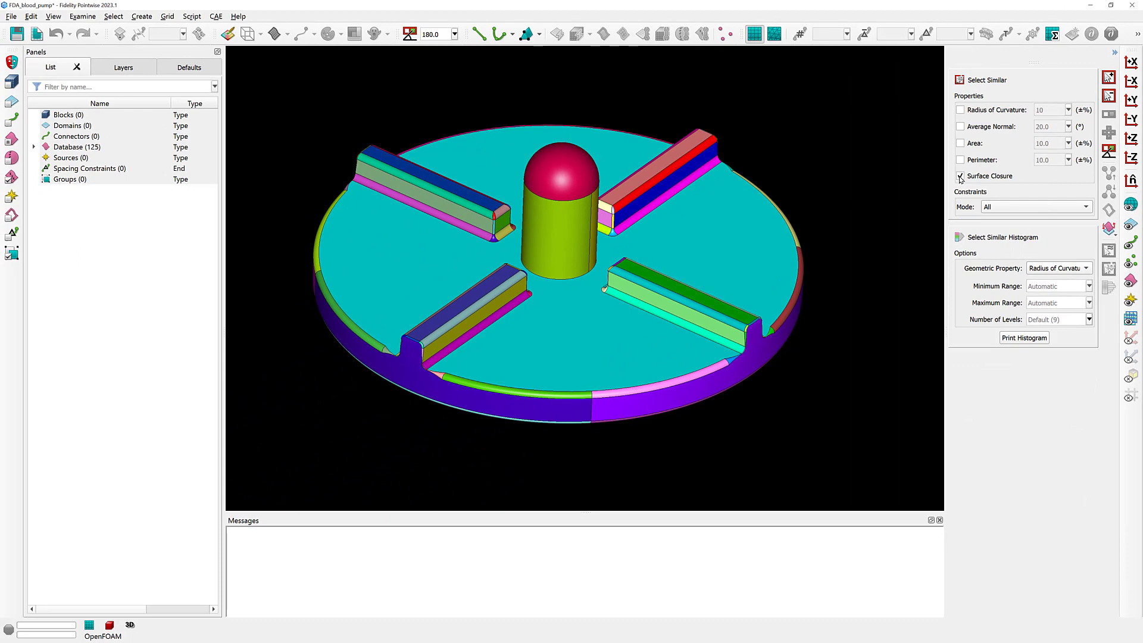
Uncheck Surface Closure in the Select Similar criteria.
left_click(960, 175)
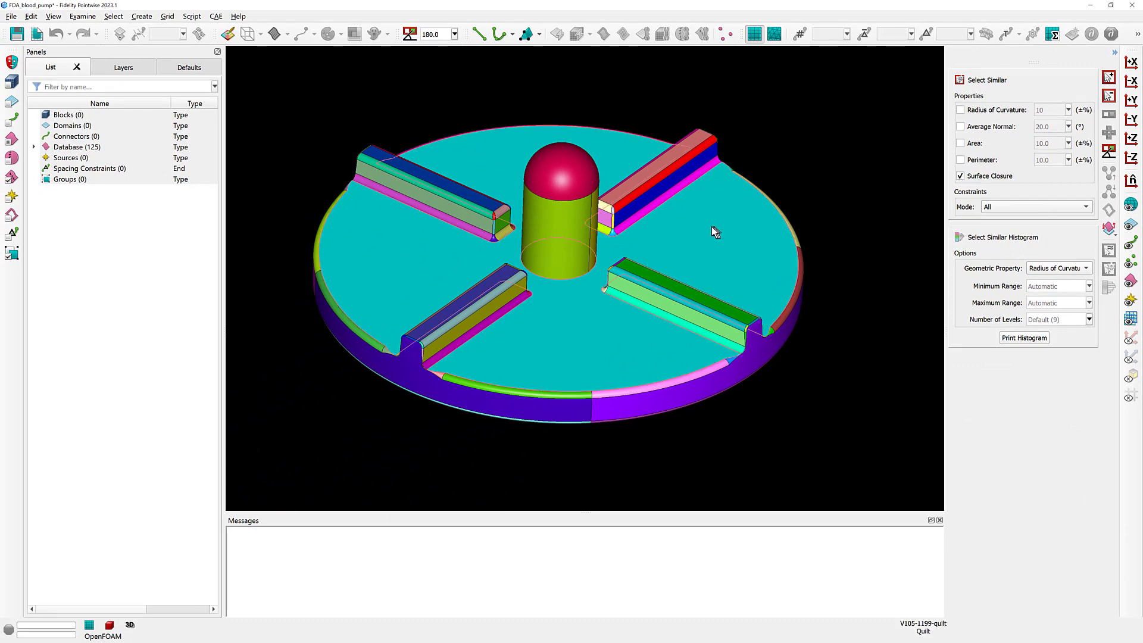
mouse_move(554, 185)
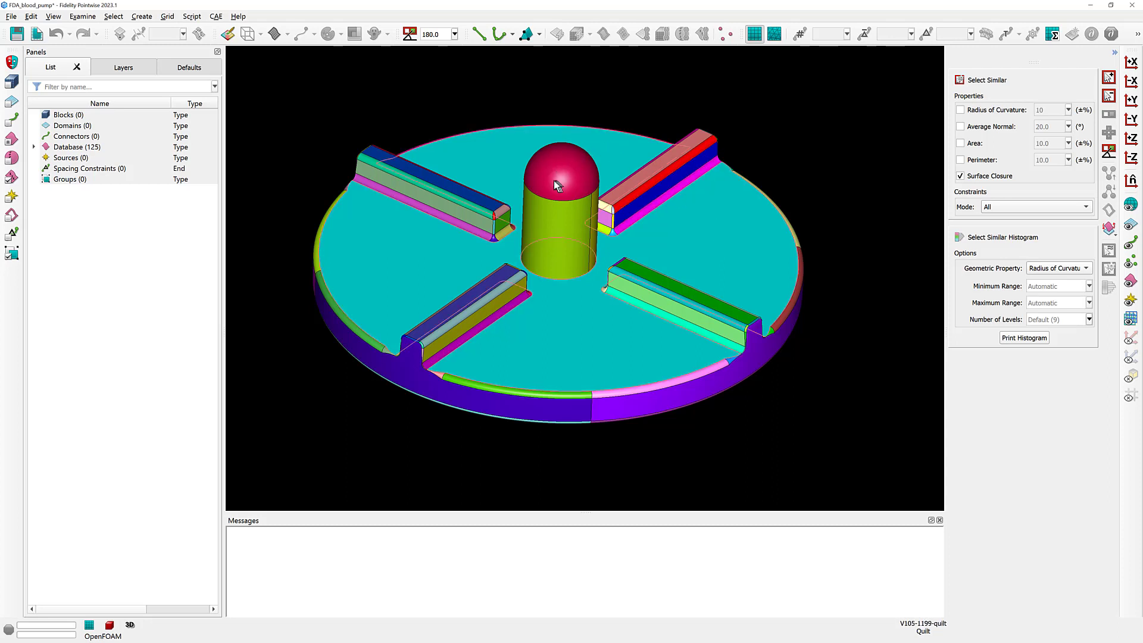
mouse_move(550, 173)
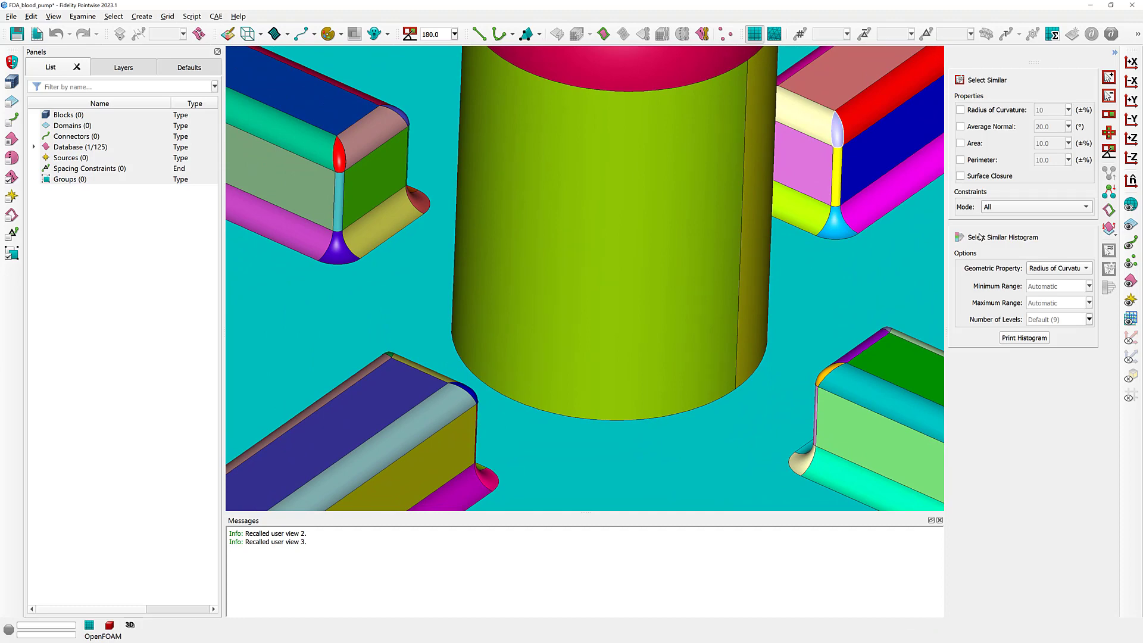
Match by 10% radius of curvature: seed V76-1023 plus 7 quilts at radius 3.64376.
left_click(961, 110)
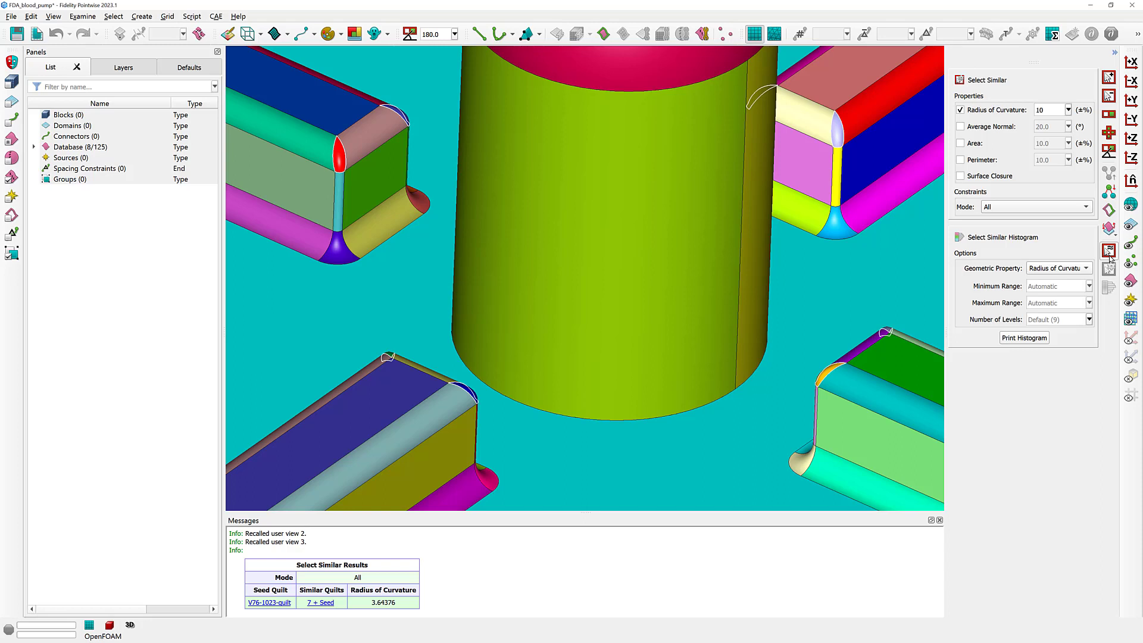
mouse_move(840, 130)
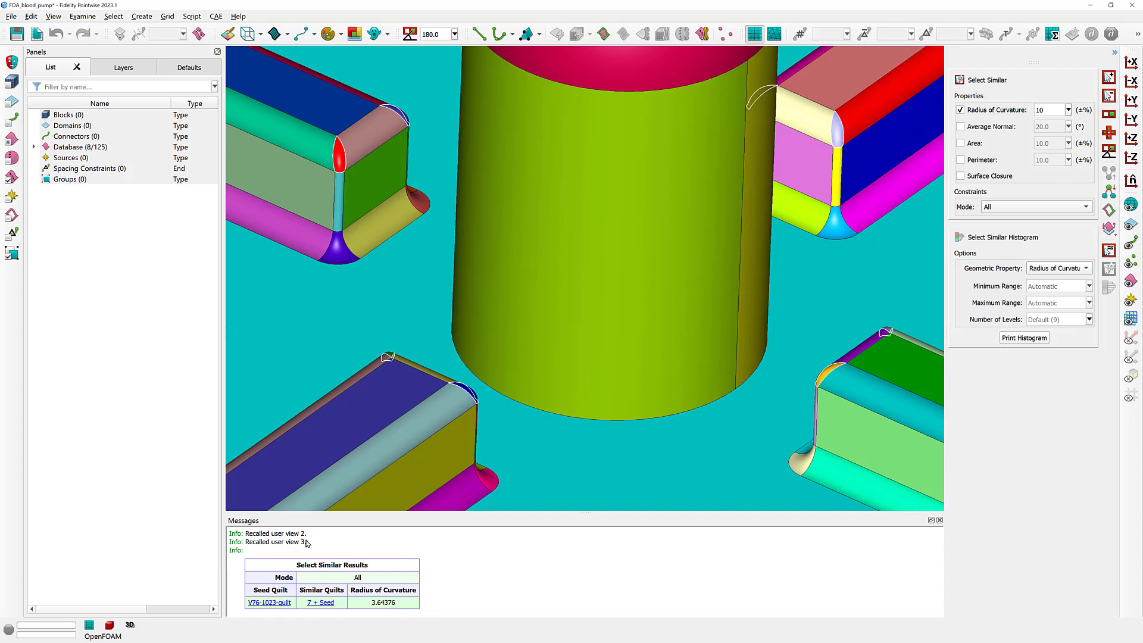
left_click(269, 602)
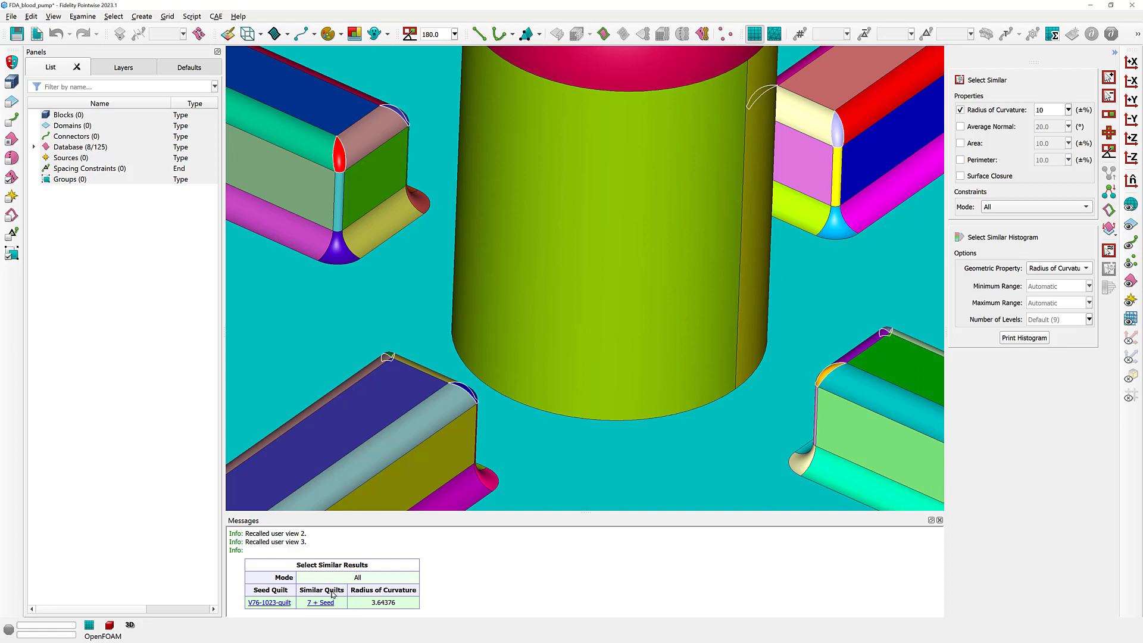
mouse_move(400, 603)
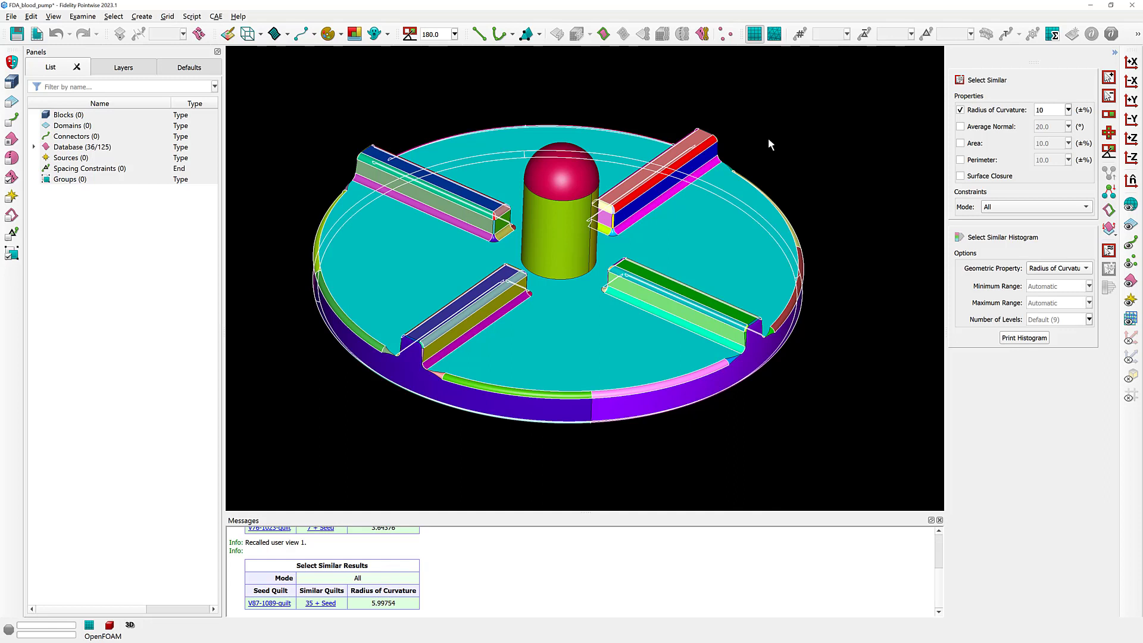
mouse_move(367, 631)
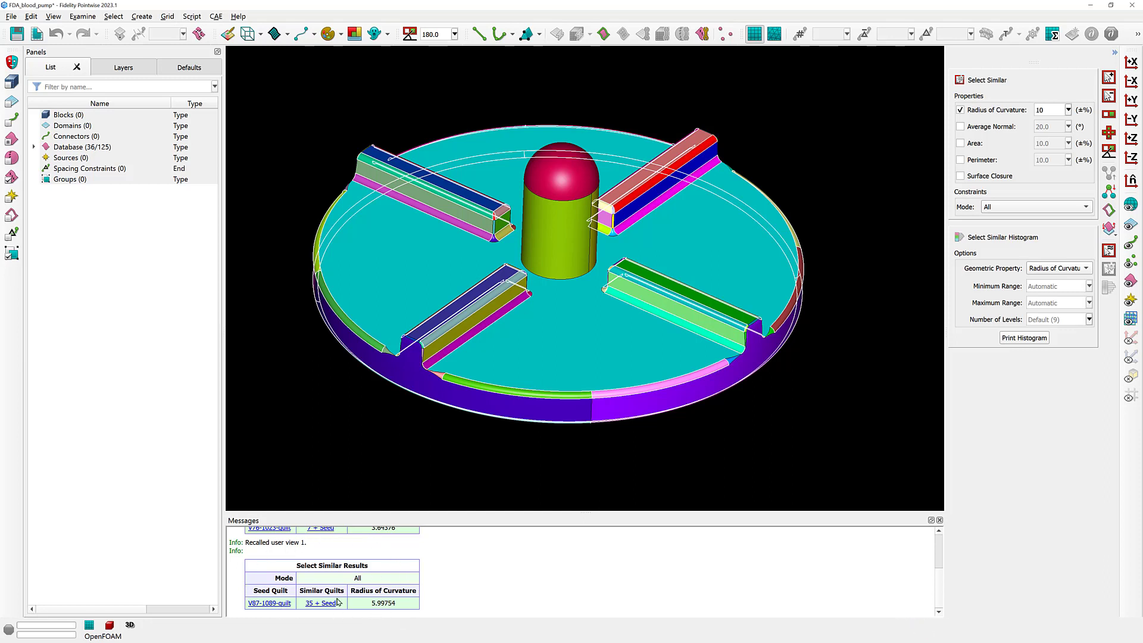
mouse_move(400, 578)
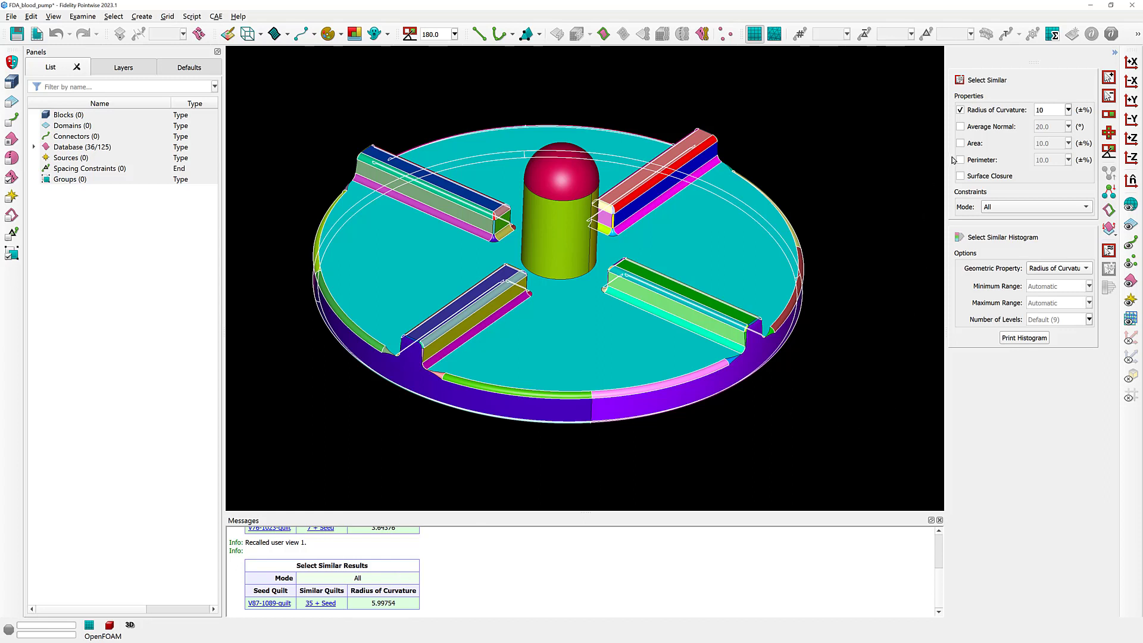
Add Area as a second criterion and pick seed quilt V87-1089 on the fin.
left_click(961, 143)
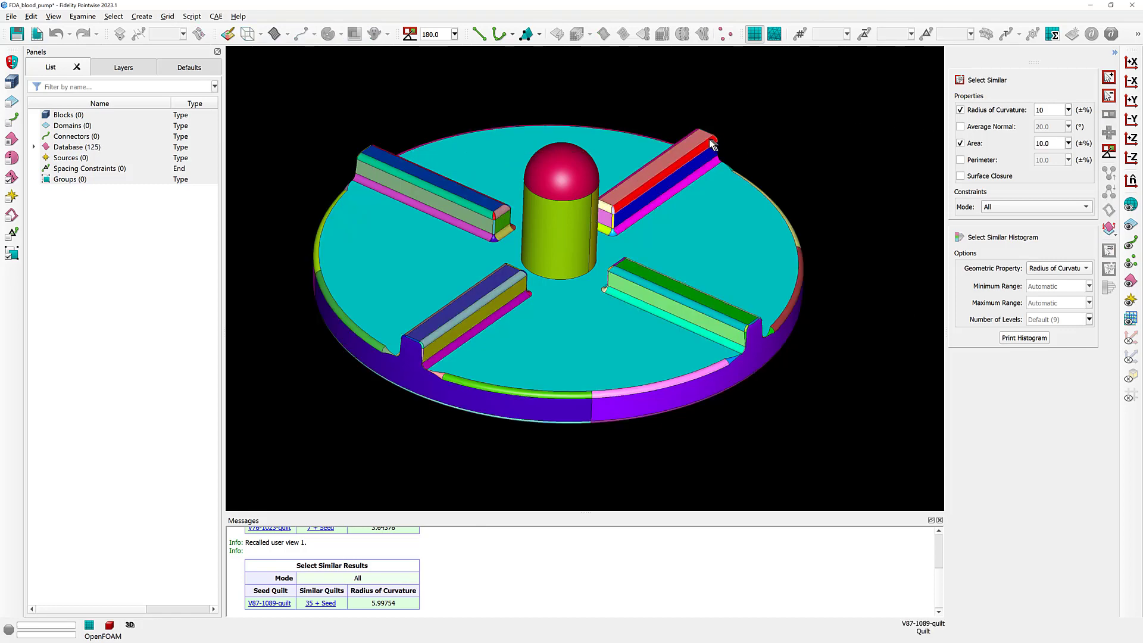
left_click(711, 142)
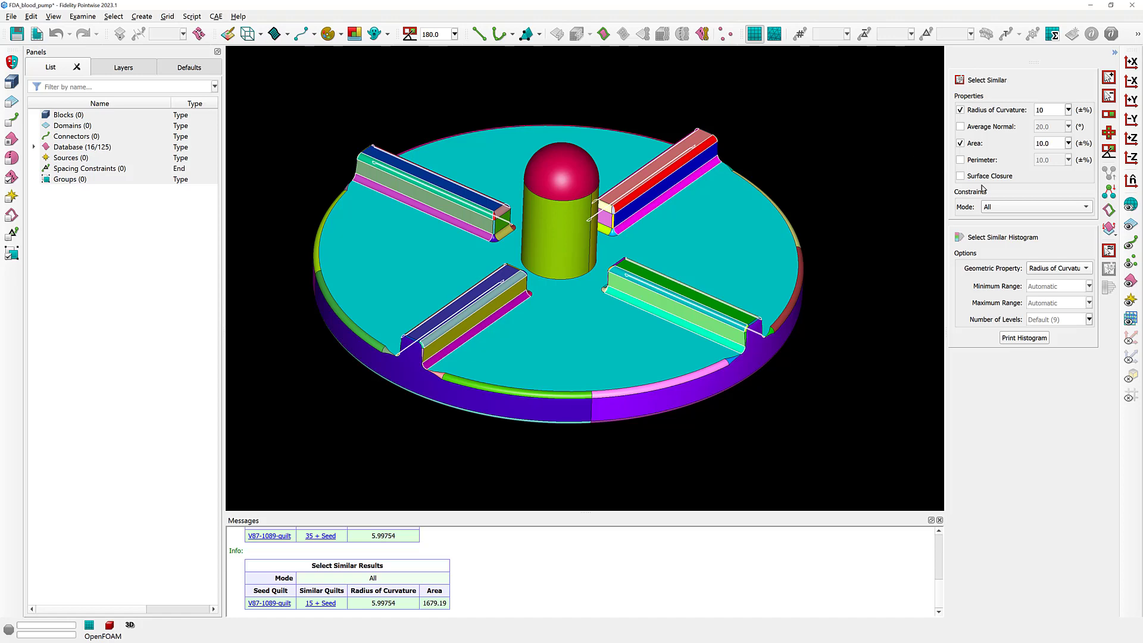
Expand the Constraints Mode dropdown listing All, Adjacent and All Adjacent.
left_click(1035, 207)
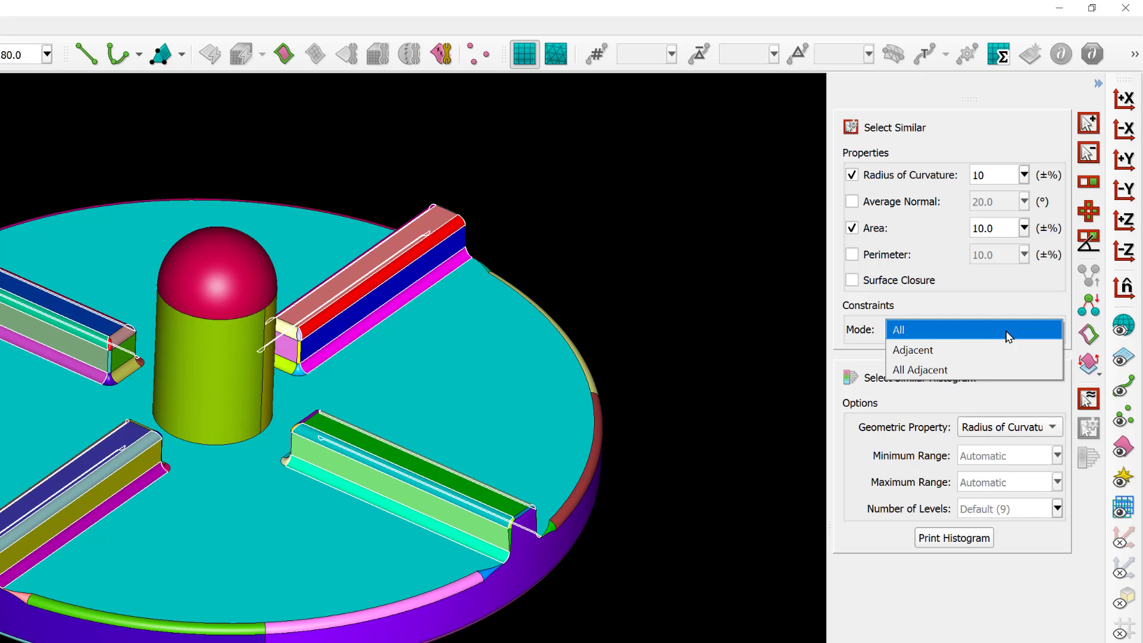
mouse_move(1006, 350)
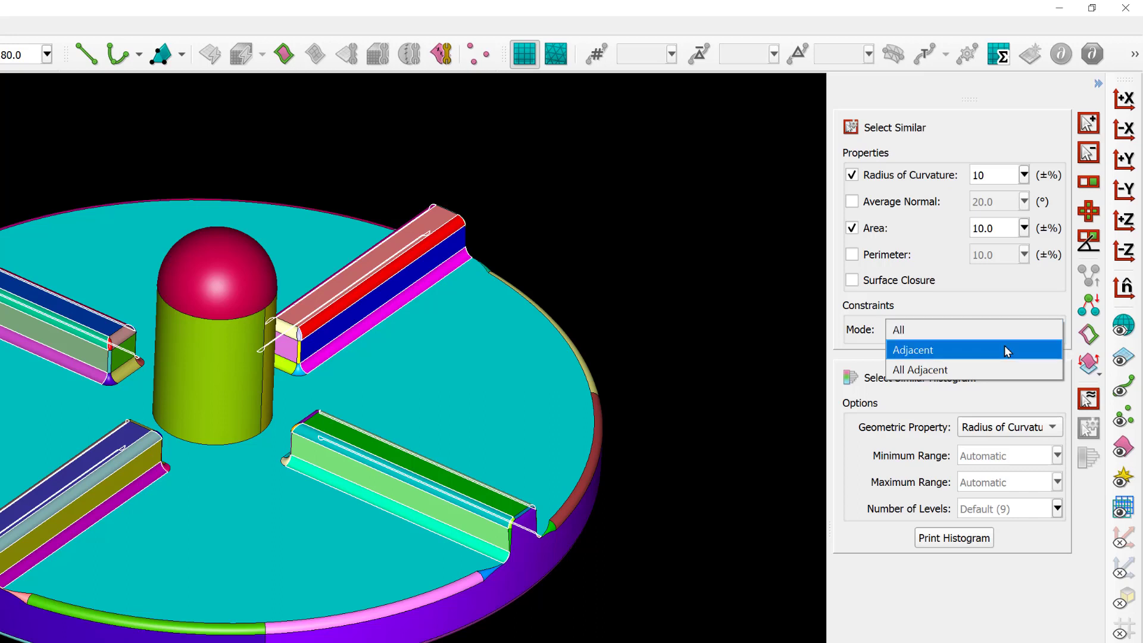
mouse_move(1015, 371)
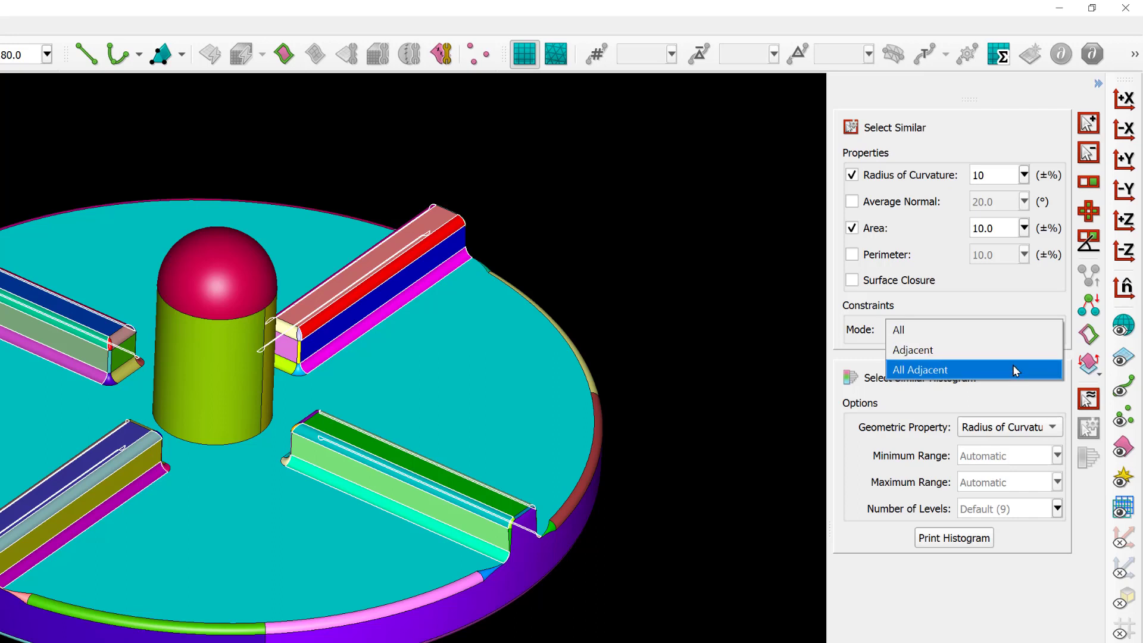